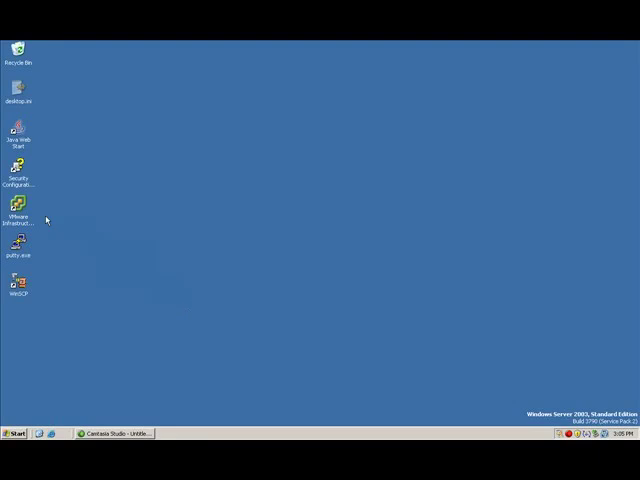
- Launch VMware Infrastructure Client from its desktop icon
left_click(22, 210)
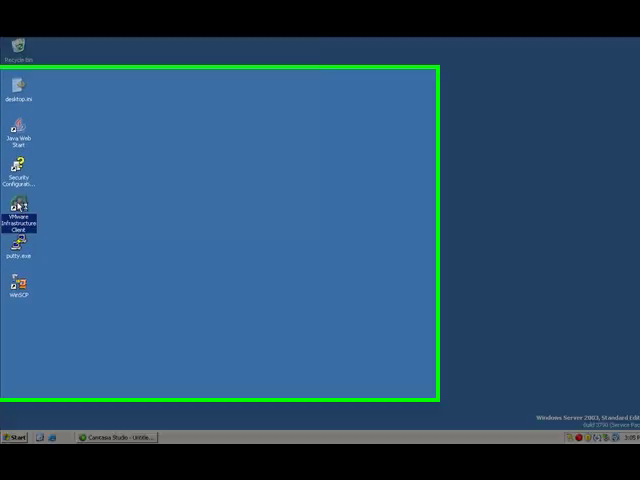
double_click(28, 207)
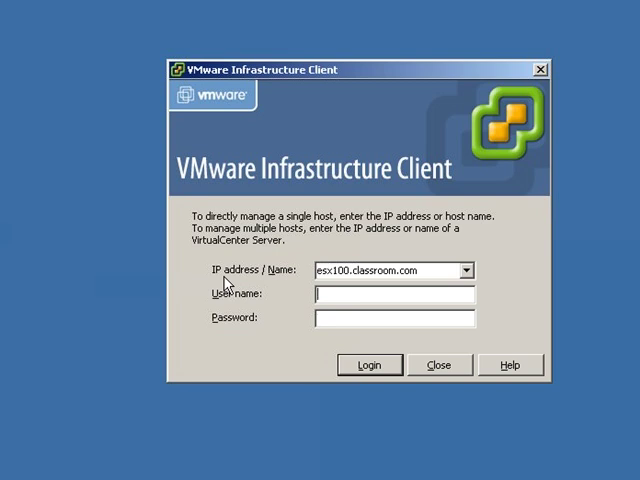
- Log in to esx100.classroom.com with user name root
type("root")
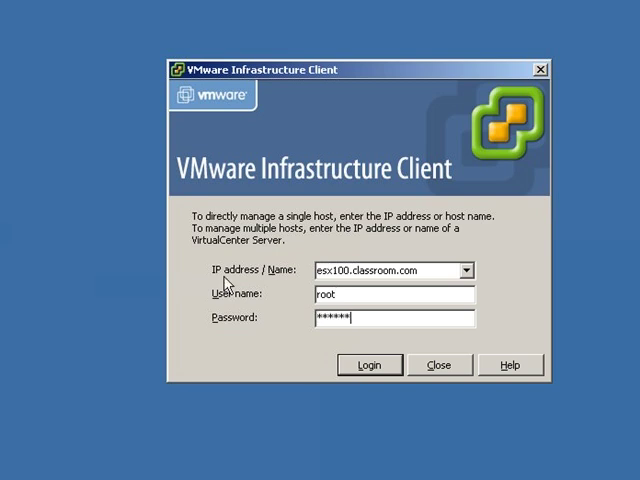
left_click(369, 364)
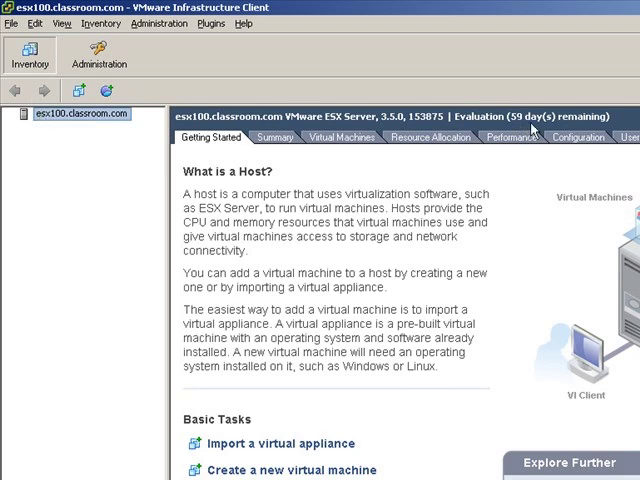
- Show the host's Security Profile firewall listing from the Configuration tab
left_click(577, 137)
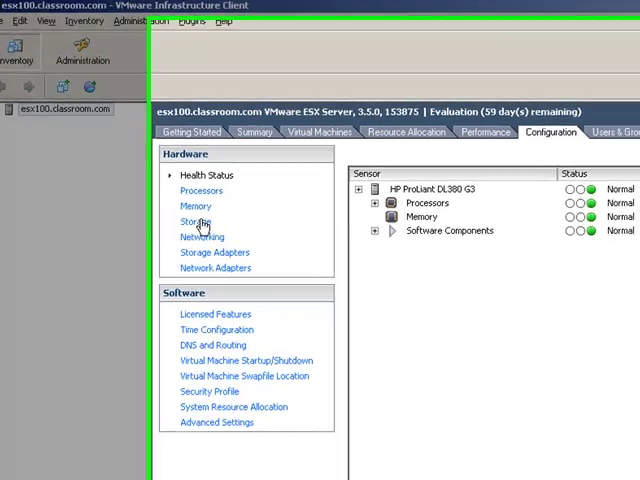
left_click(197, 221)
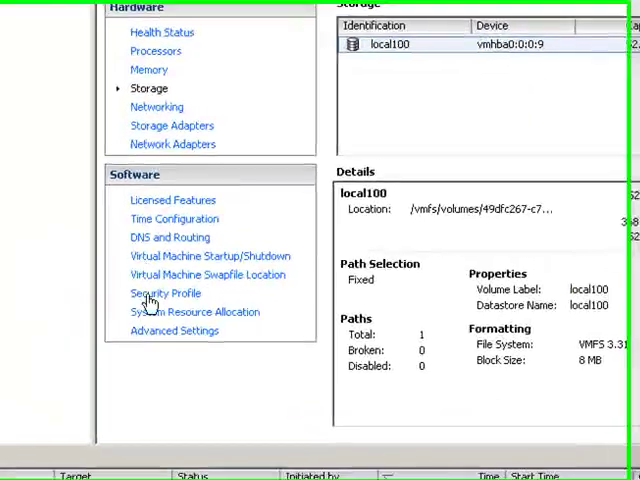
left_click(166, 293)
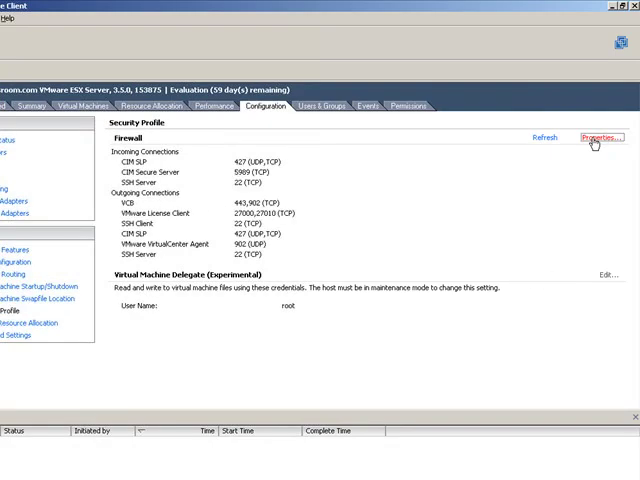
- Allow Software iSCSI Client (port 3260) through the firewall, then view vSwitch0 networking
left_click(599, 138)
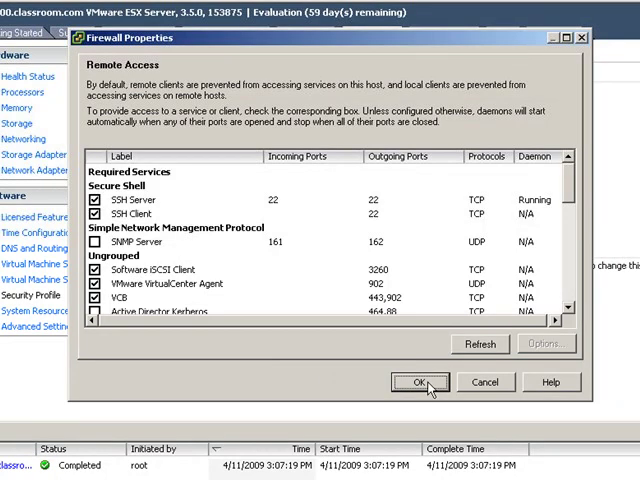
left_click(420, 382)
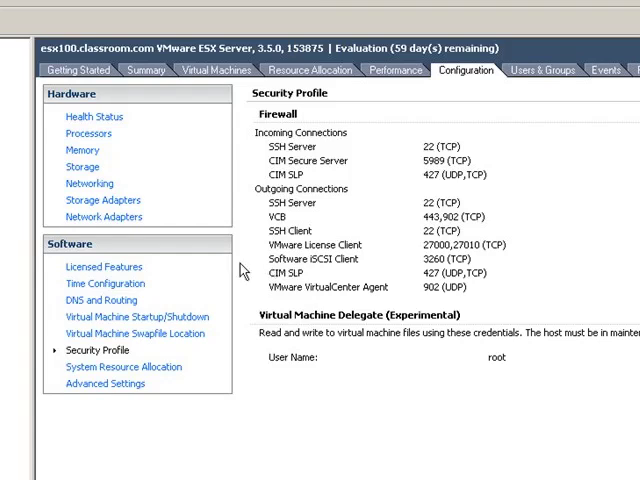
left_click(90, 184)
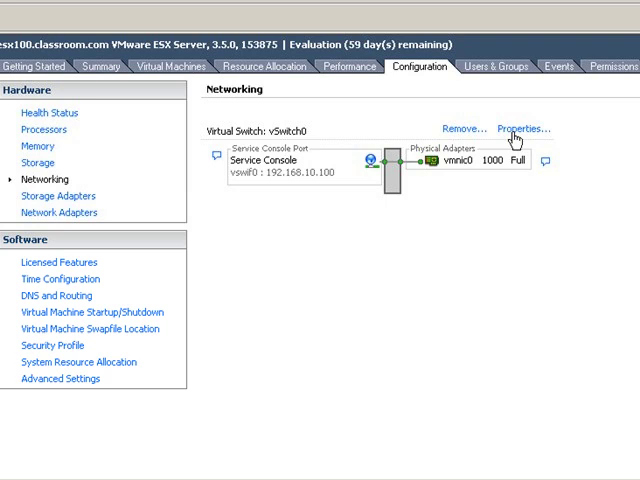
- Add a VMkernel connection to vSwitch0 at 192.168.10.110, mask 255.255.255.0
left_click(531, 128)
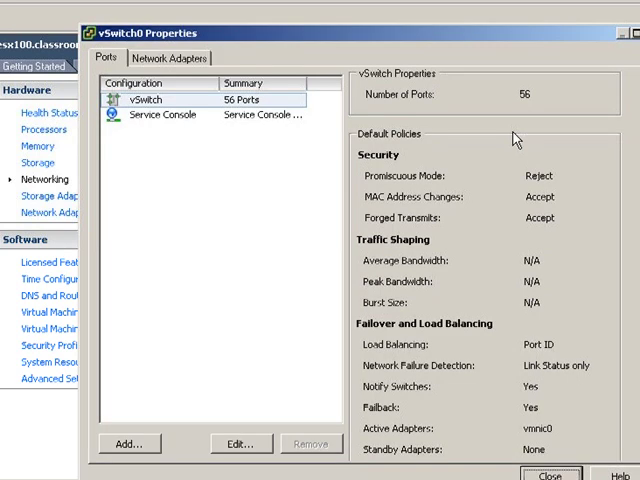
left_click(128, 443)
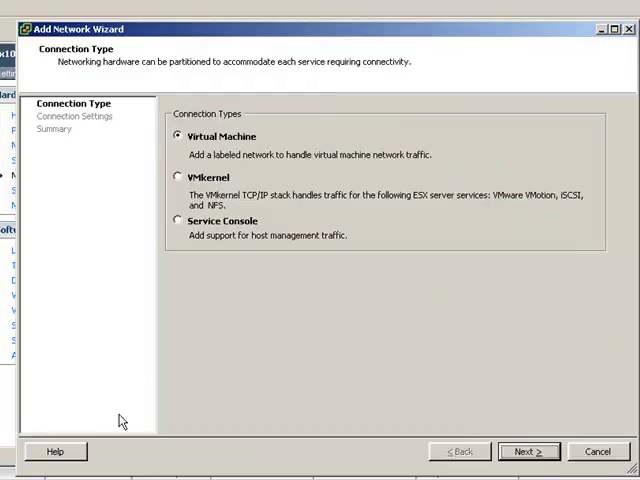
left_click(176, 176)
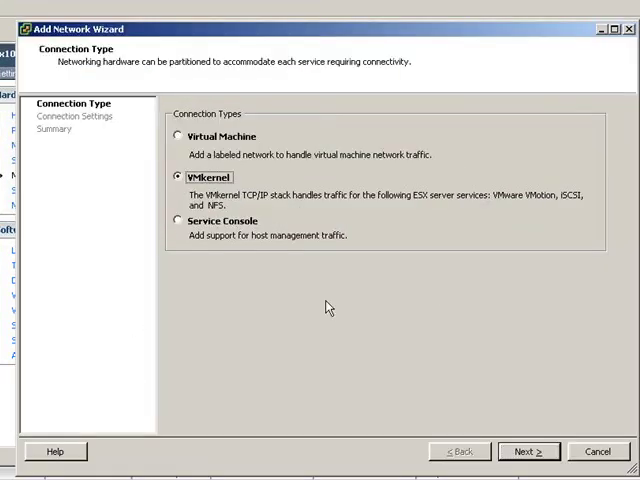
left_click(528, 451)
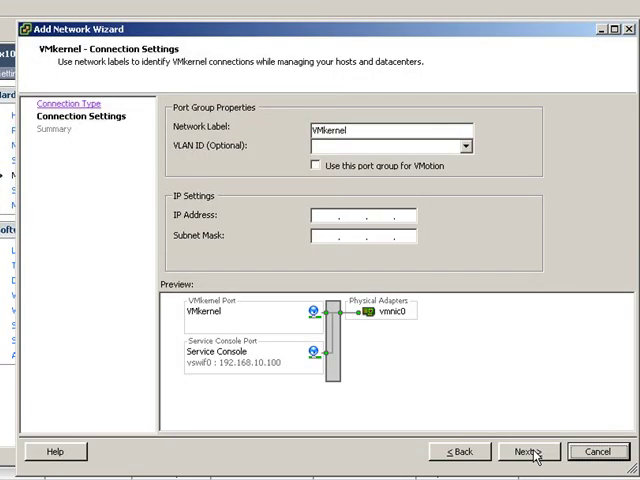
mouse_move(330, 234)
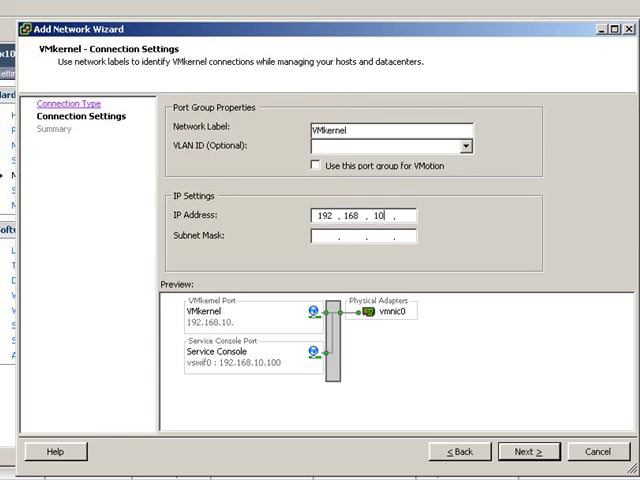
type("110")
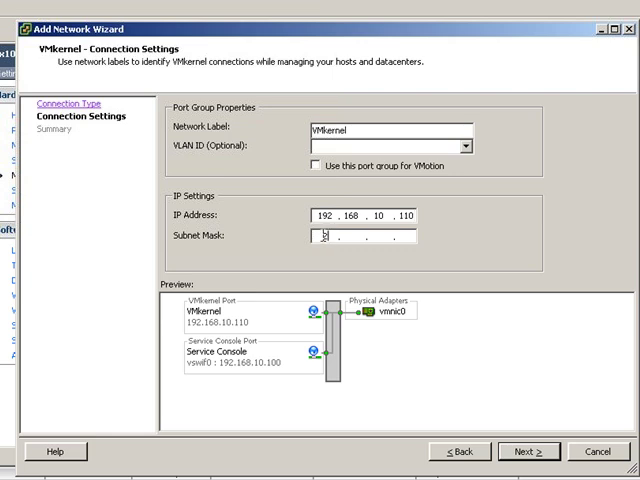
type("255.2")
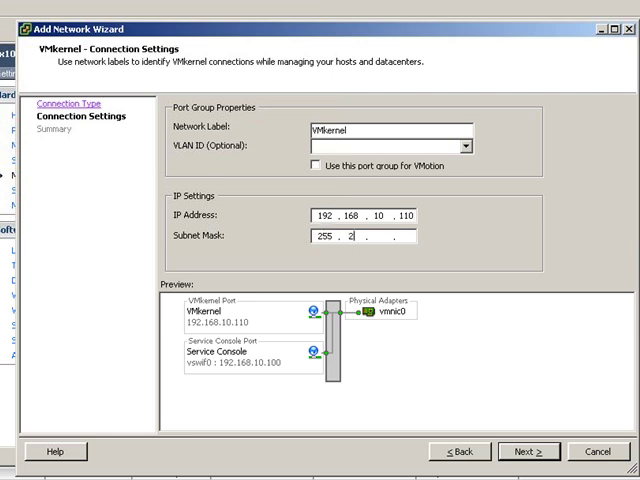
type("255.255.255")
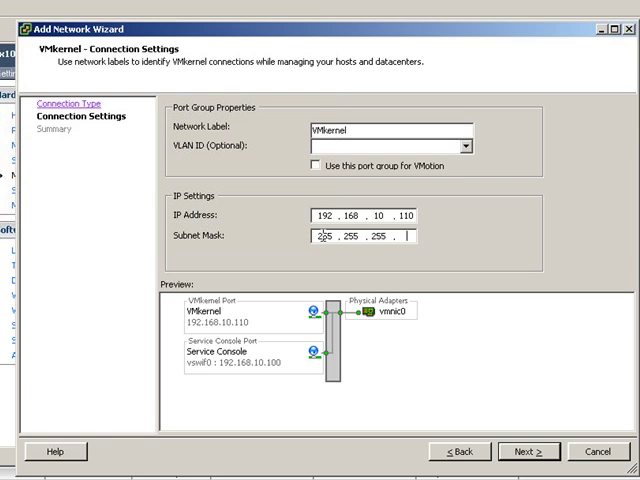
type("0")
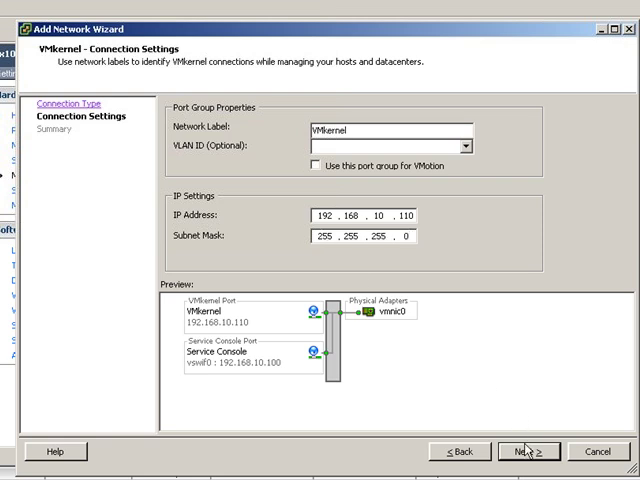
left_click(515, 451)
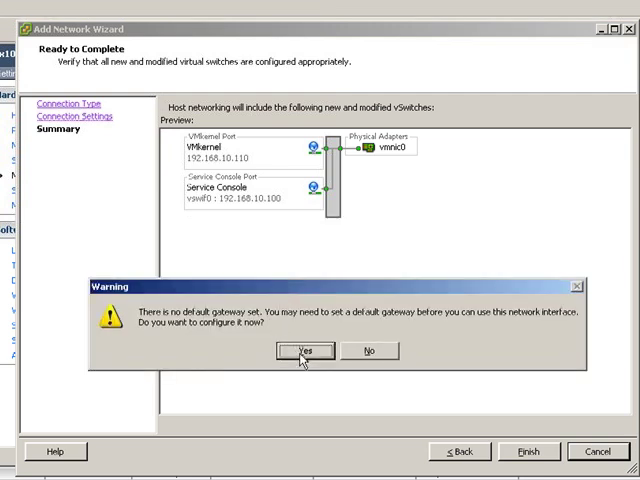
- Accept the default gateway prompt and begin entering the VMkernel gateway address
left_click(304, 351)
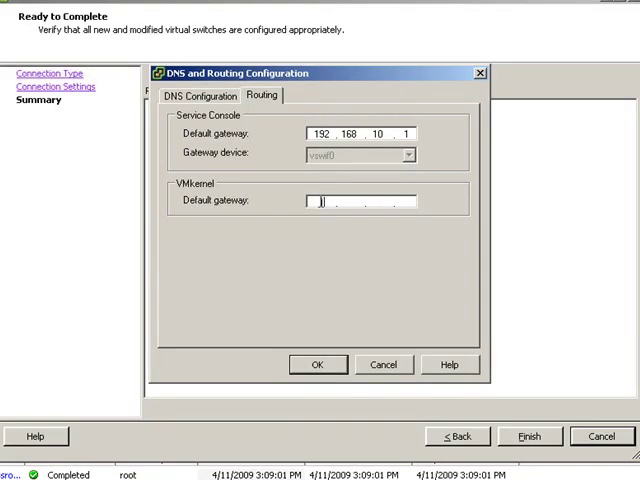
type("192.1")
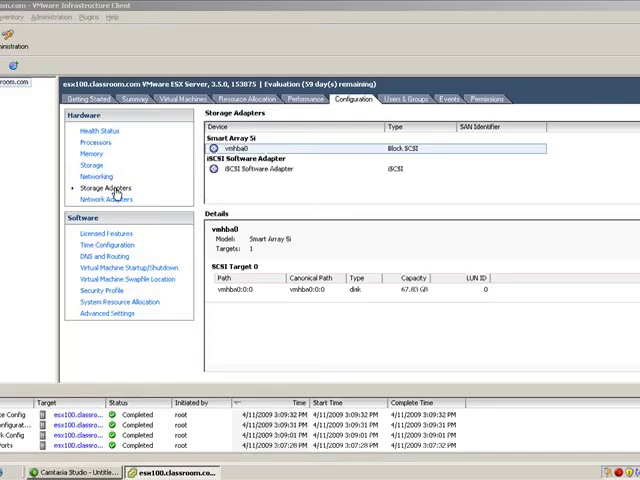
- Enable the iSCSI Software Adapter's initiator through its Properties
left_click(270, 168)
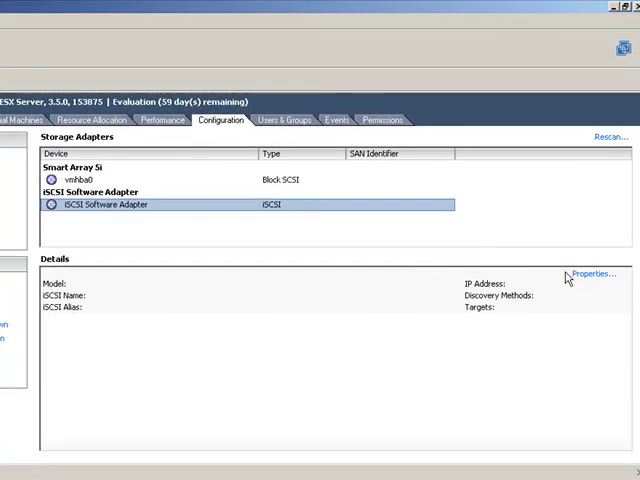
left_click(594, 273)
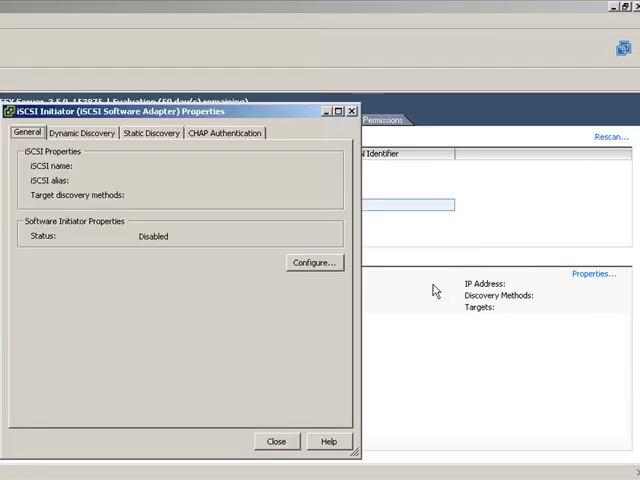
left_click(314, 262)
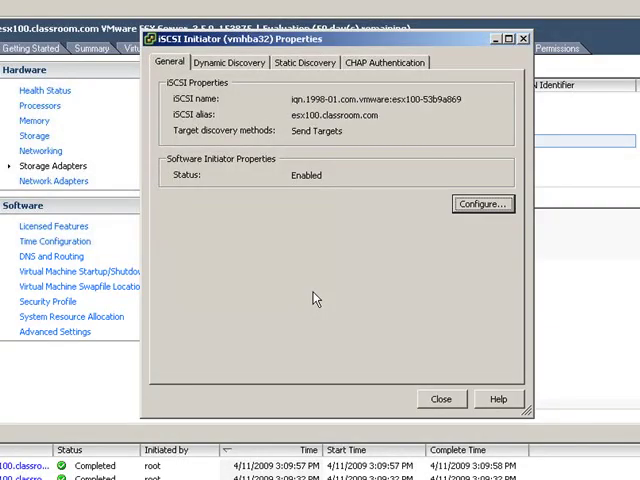
mouse_move(292, 110)
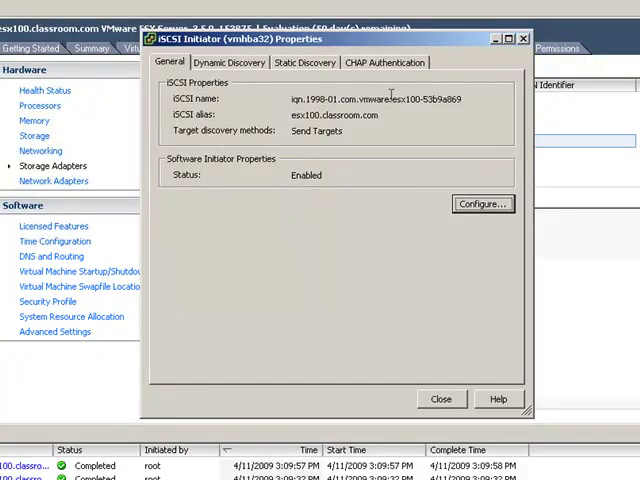
mouse_move(399, 100)
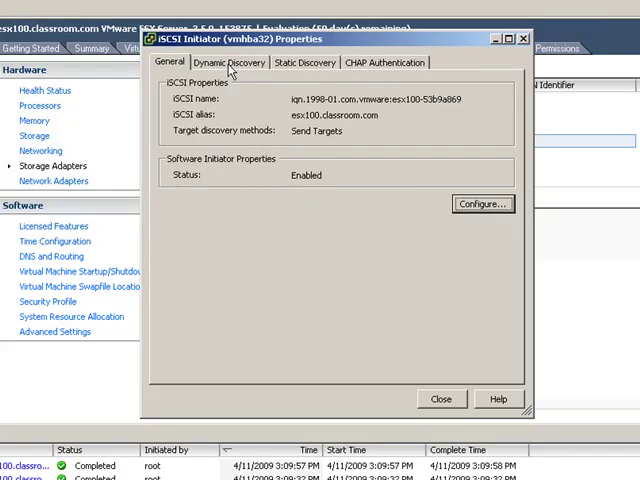
- Add Send Targets server 192.168.10.2:3260 under Dynamic Discovery and close the properties
left_click(228, 62)
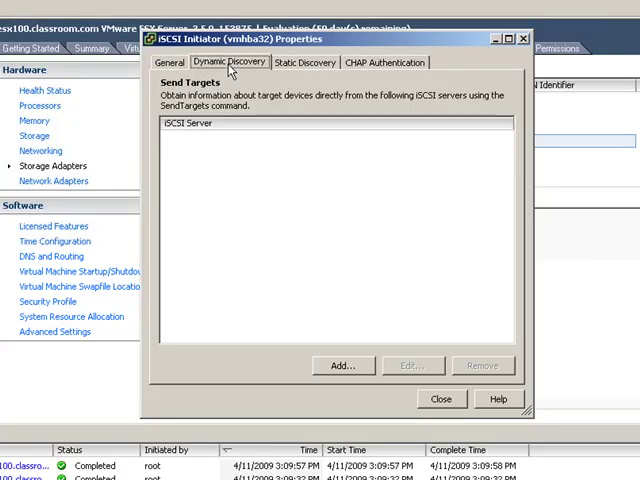
left_click(342, 365)
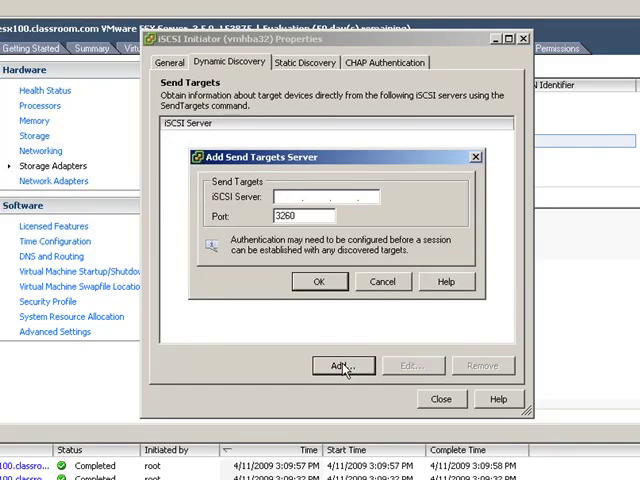
type("192.1..")
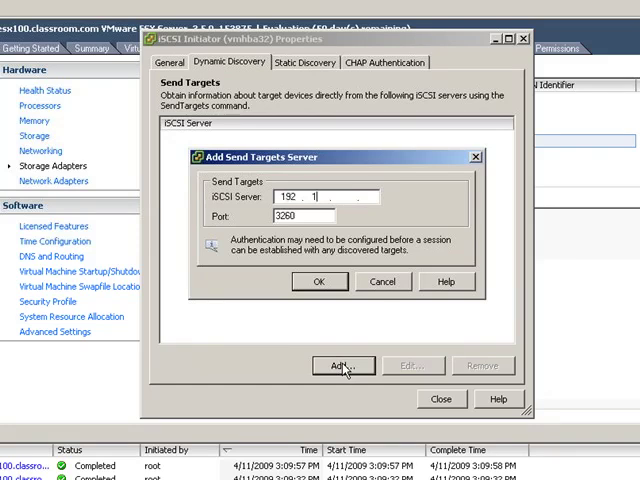
type("68.10")
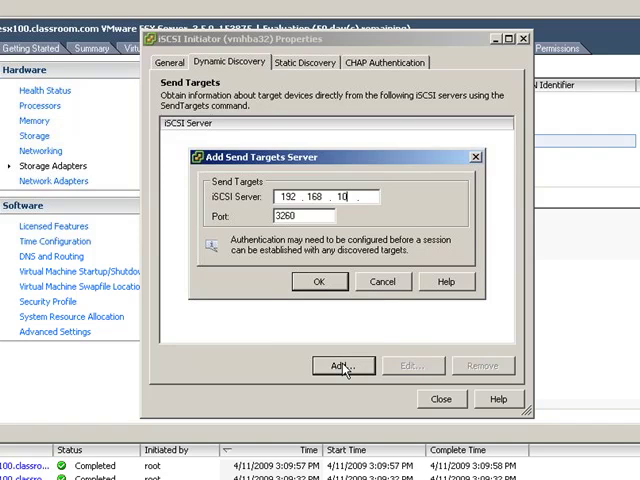
type("2")
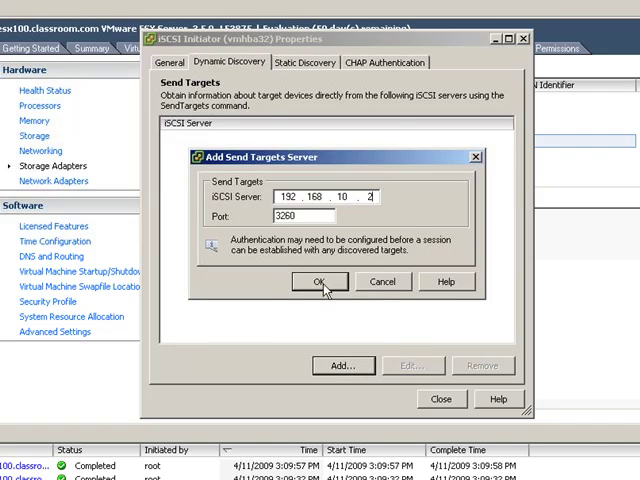
left_click(320, 281)
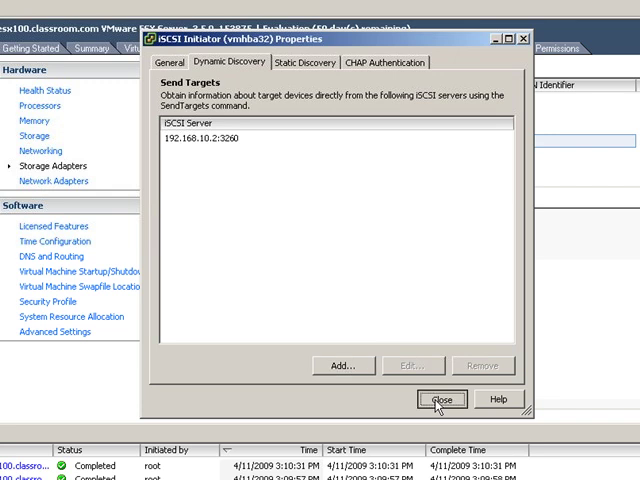
left_click(440, 399)
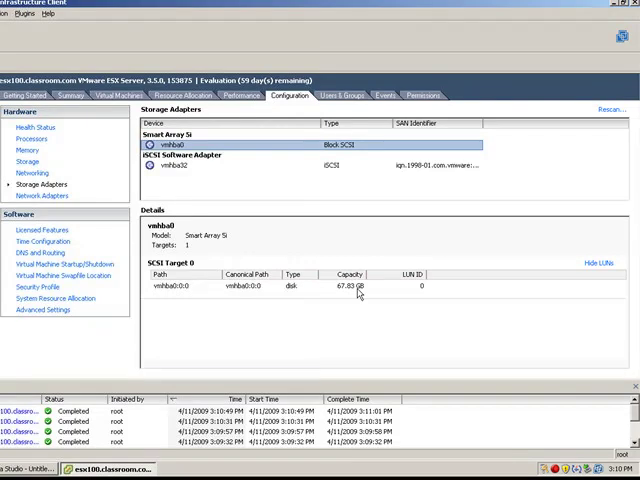
mouse_move(343, 298)
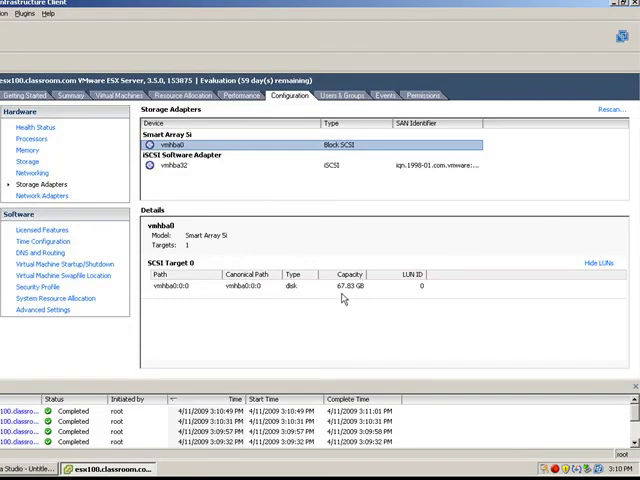
mouse_move(345, 293)
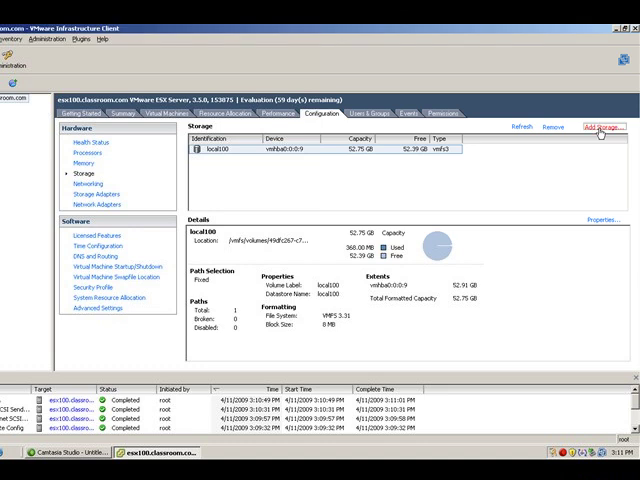
- Create VMFS-3 datastore shared1 on LUN vmhba32:0:0 with default formatting
left_click(598, 128)
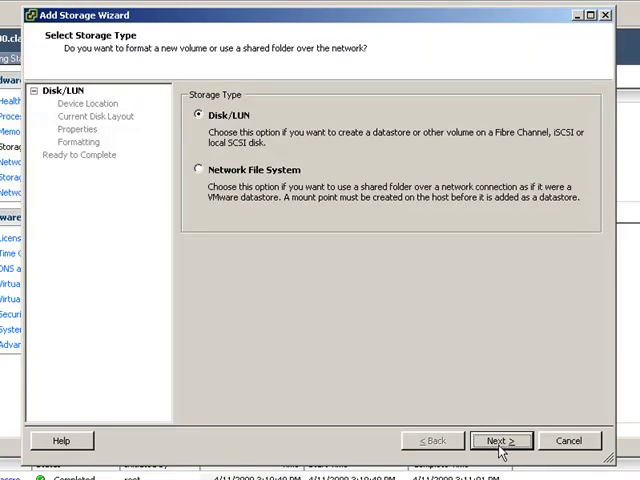
left_click(499, 440)
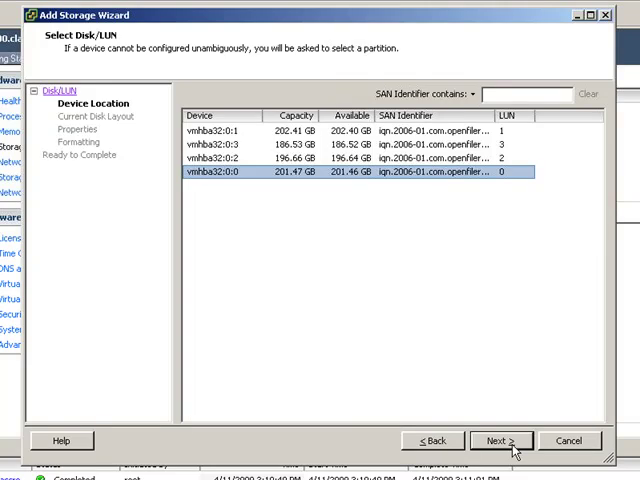
left_click(500, 440)
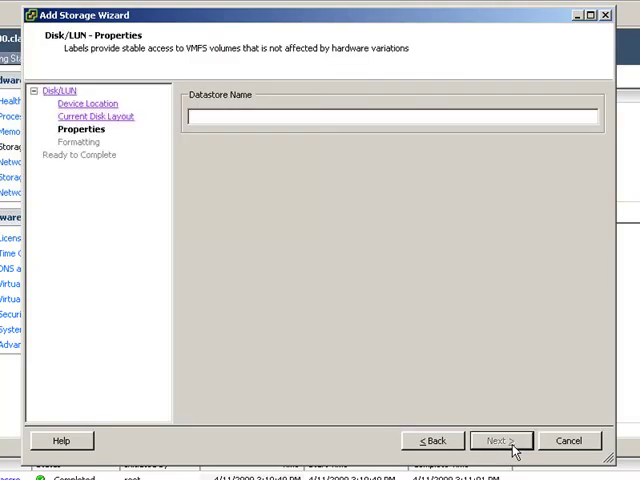
type("shared1")
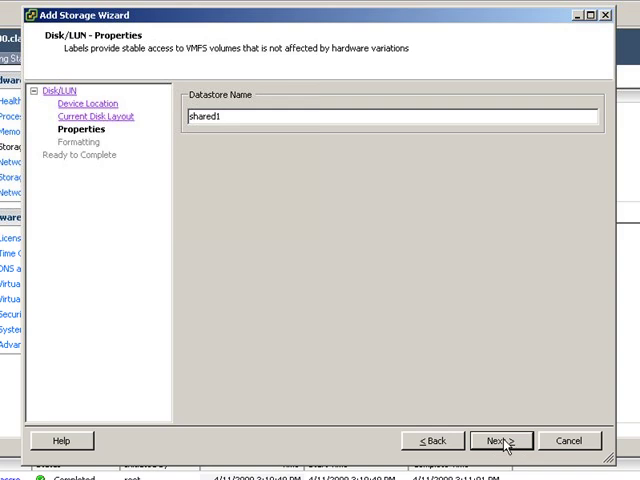
left_click(500, 440)
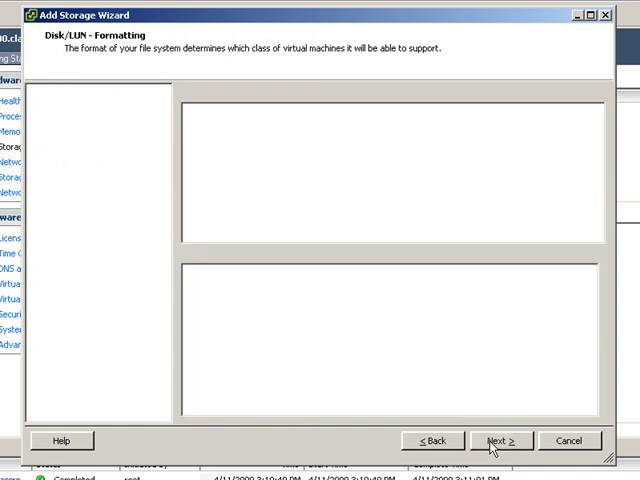
left_click(502, 440)
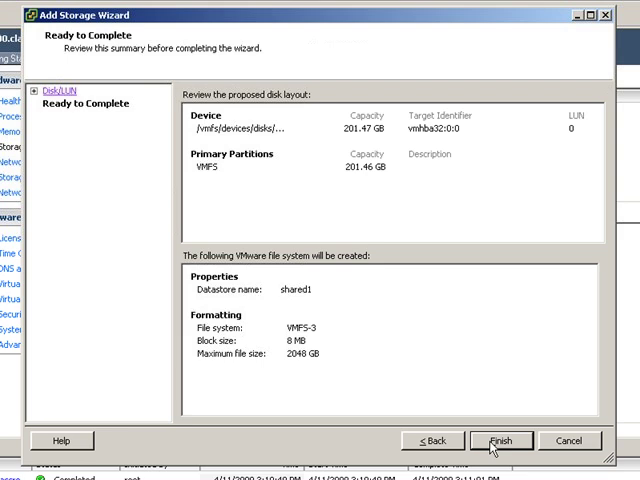
left_click(500, 440)
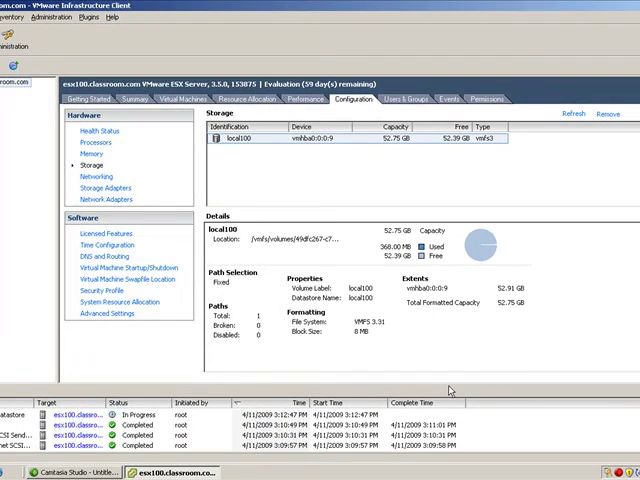